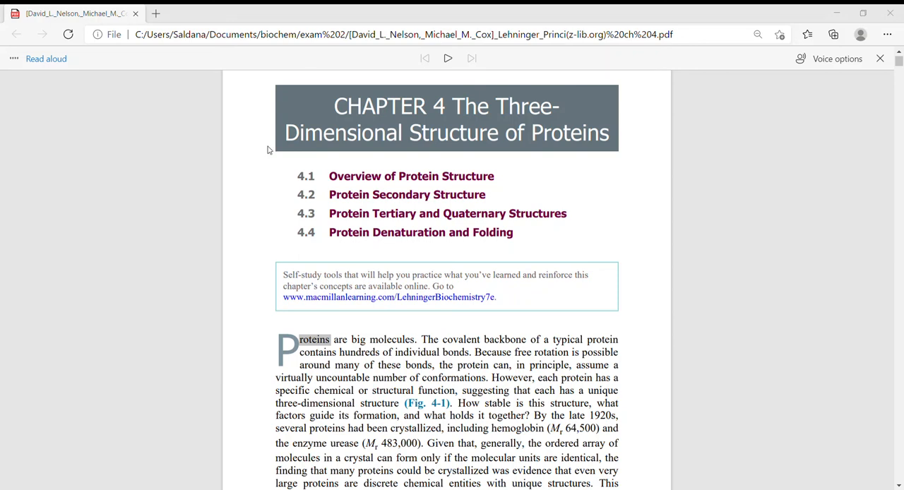
Start Read aloud on the Chapter 4 PDF and let it narrate the opening paragraph.
{"action": "left_click", "coordinate": [447, 59]}
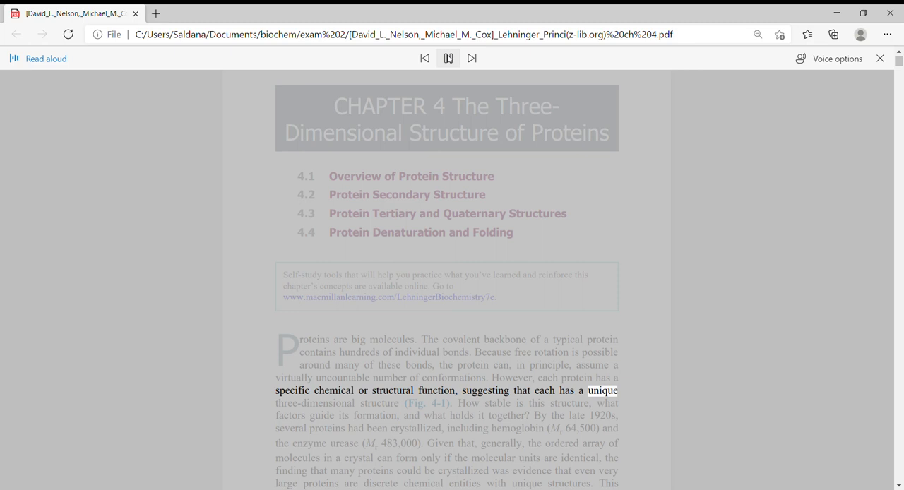
{"action": "left_click", "coordinate": [442, 59]}
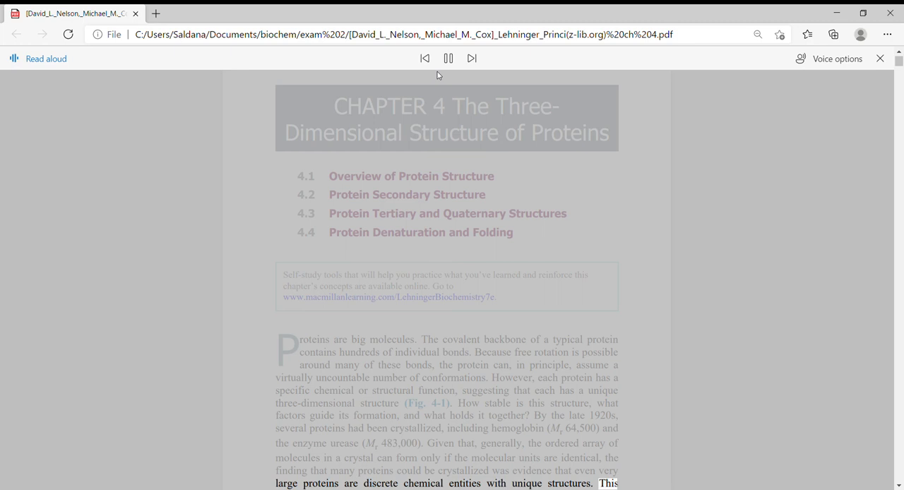
Scroll down to follow narration onto the six-themes paragraph on the next page.
{"action": "scroll", "scroll_direction": "down", "scroll_amount": 3}
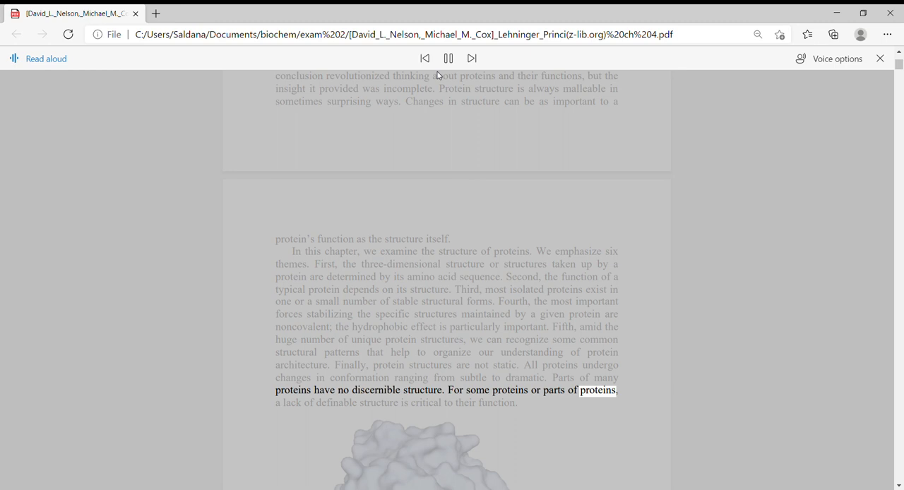
Resume Read aloud through section 4.1's opening paragraph to the native proteins definition.
{"action": "left_click", "coordinate": [469, 58]}
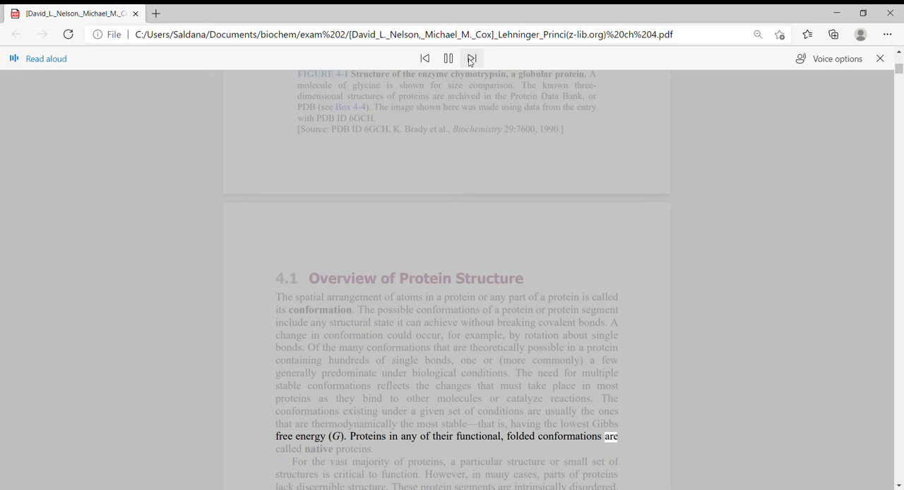
{"action": "left_click", "coordinate": [470, 59]}
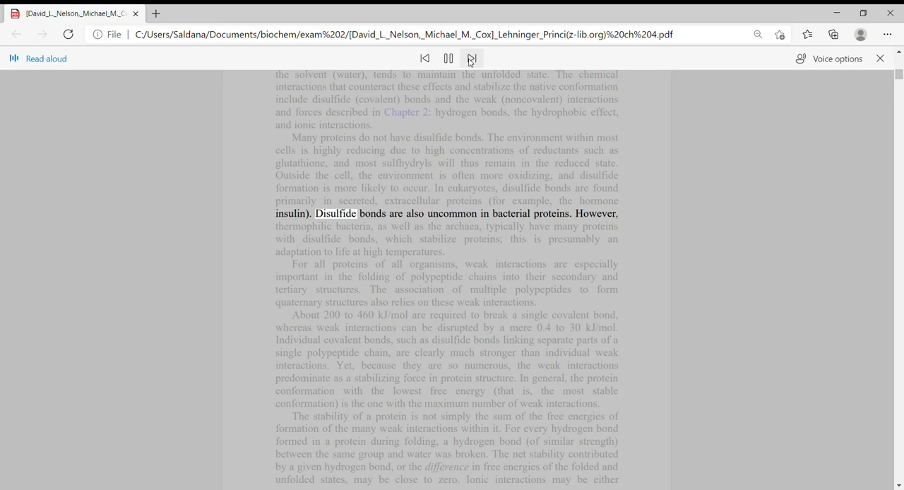
Advance narration past the disulfide bond paragraph to the weak interactions and structural rules.
{"action": "left_click", "coordinate": [470, 58]}
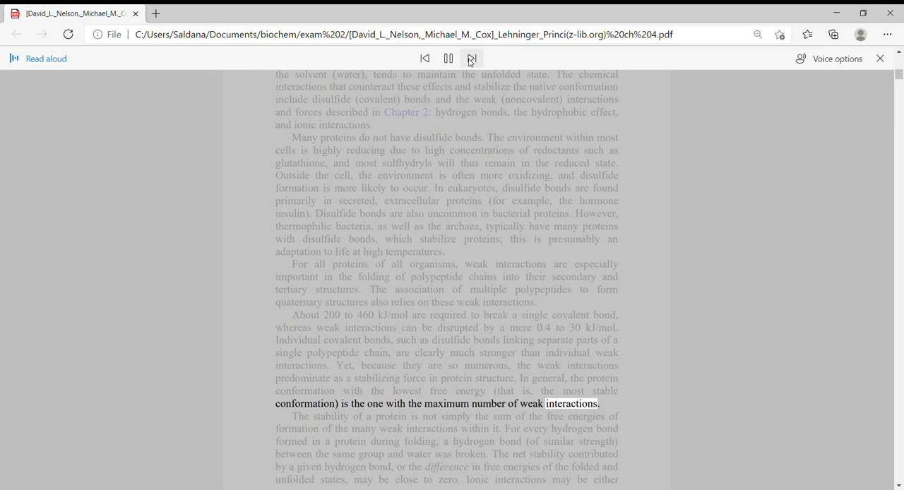
{"action": "left_click", "coordinate": [469, 58]}
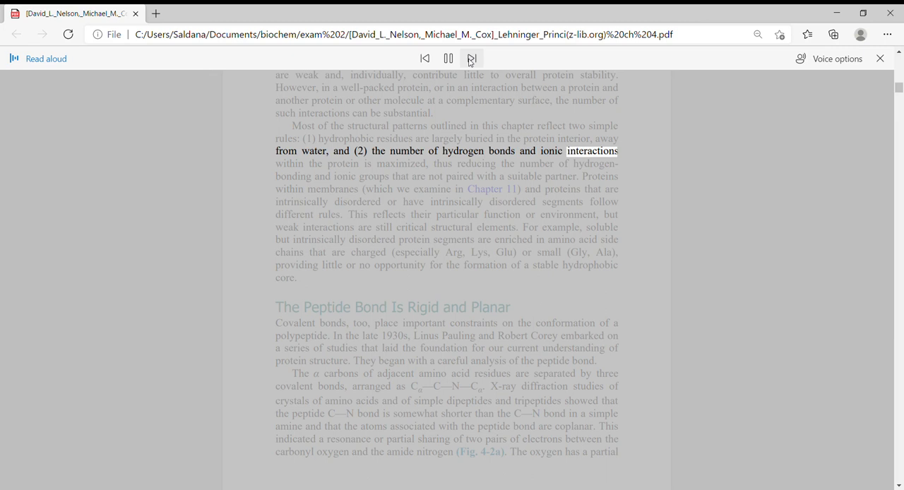
Advance Read aloud to the peptide bond section and the Figure 4-2 caption.
{"action": "left_click", "coordinate": [470, 58]}
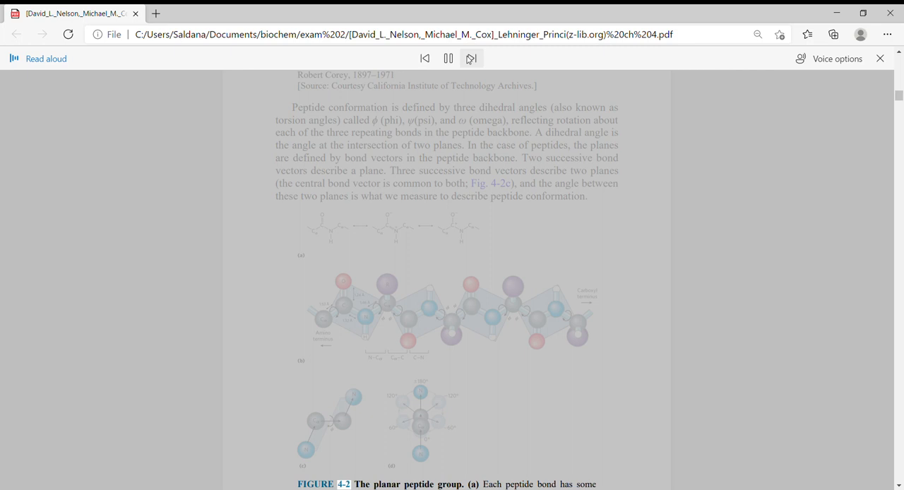
{"action": "scroll", "scroll_direction": "down", "scroll_amount": 3}
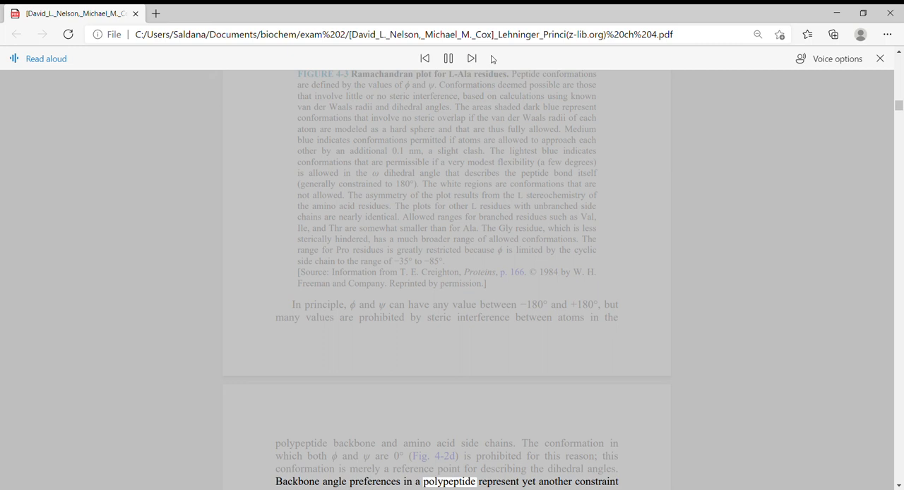
Scroll down to follow narration to the phi and psi paragraph above Summary 4.1.
{"action": "scroll", "scroll_direction": "down", "scroll_amount": 3}
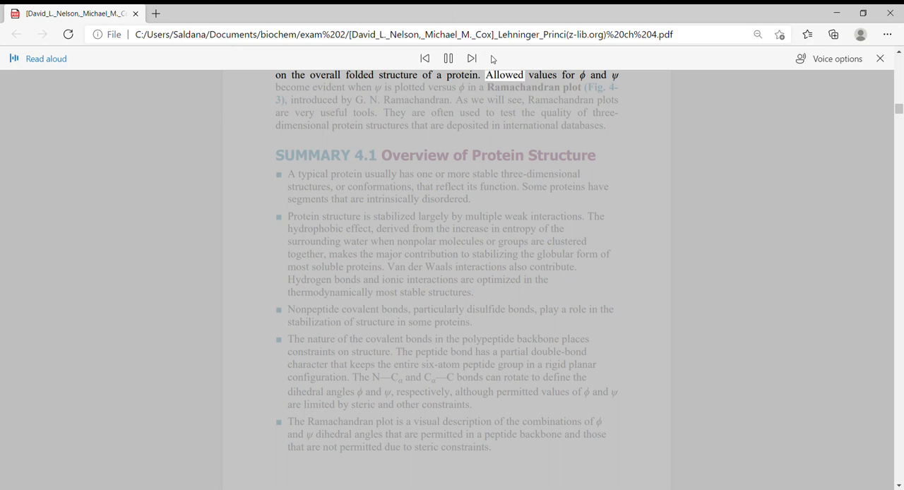